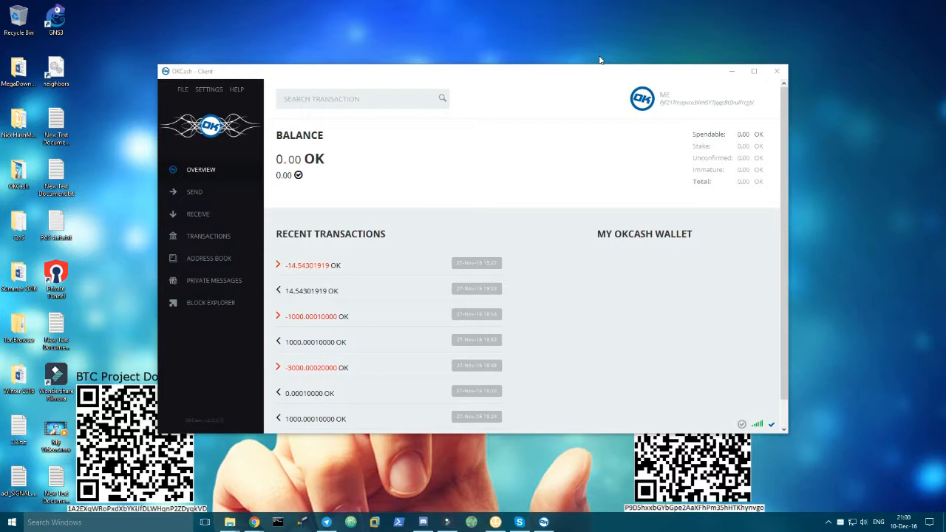
{"action": "mouse_move", "coordinate": [363, 165]}
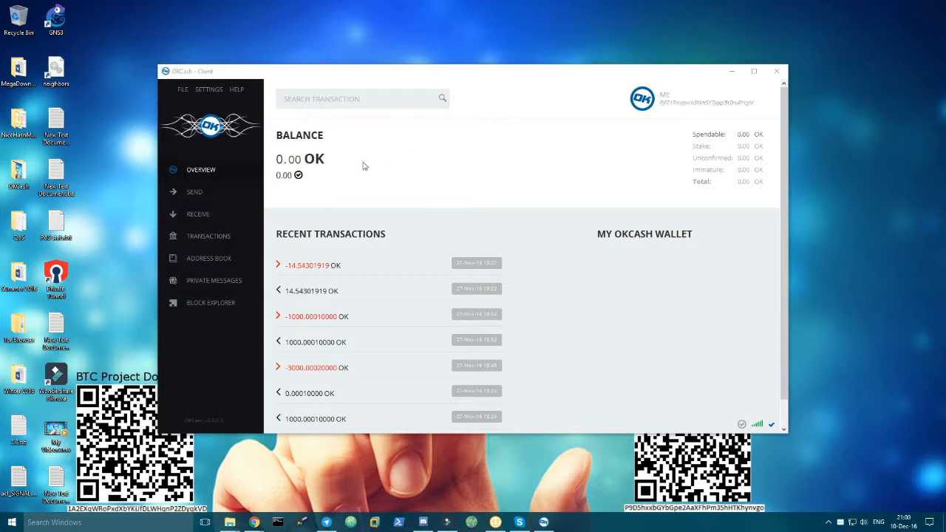
Step: Show the wallet's receiving addresses with their labels and public keys
{"action": "left_click", "coordinate": [198, 213]}
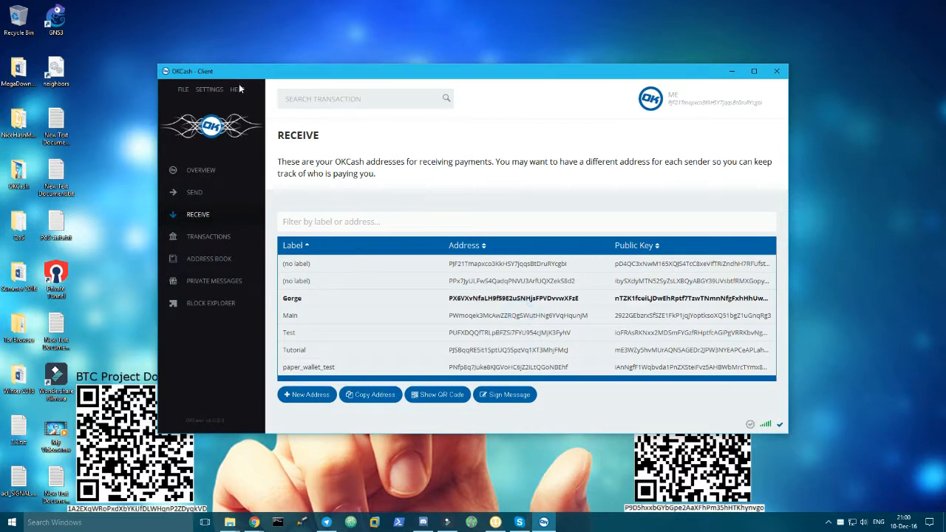
Step: Run dumpprivkey for the chosen address in the debug console and copy the returned key
{"action": "left_click", "coordinate": [237, 89]}
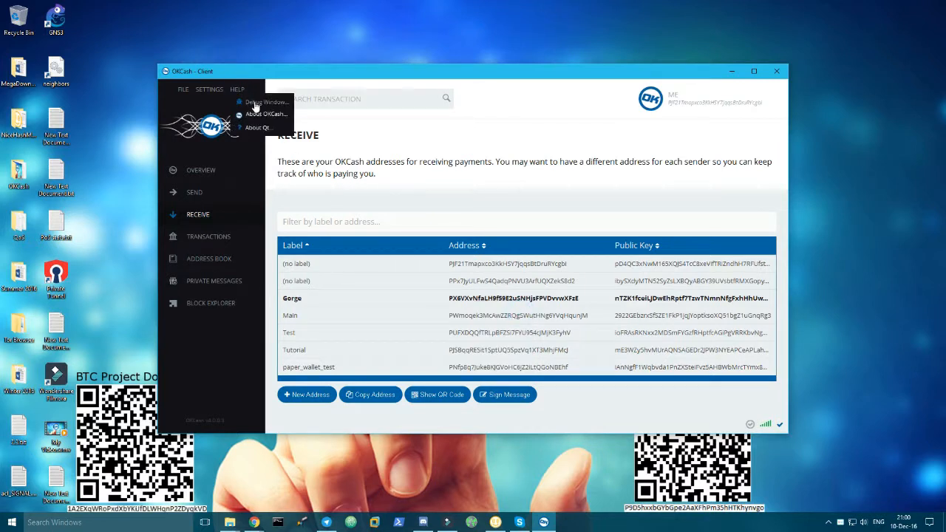
{"action": "left_click", "coordinate": [269, 100]}
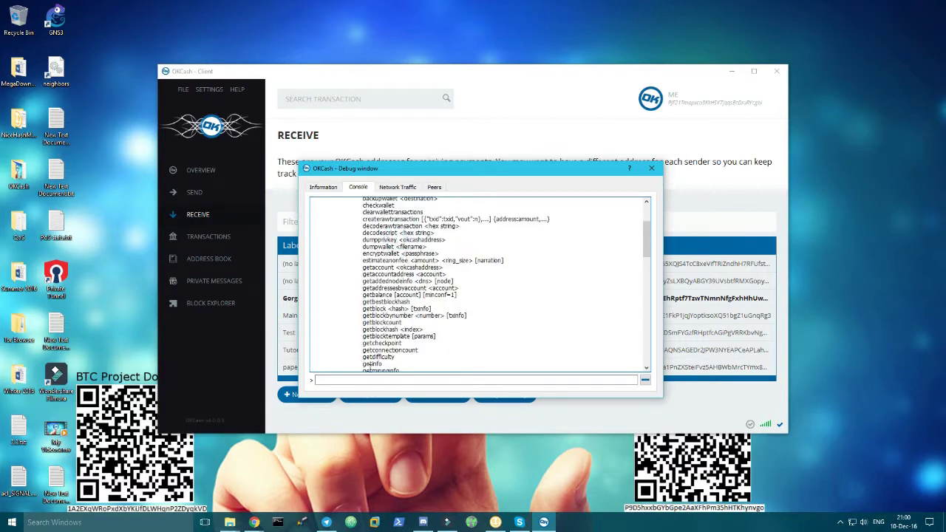
{"action": "type", "text": "dumpp"}
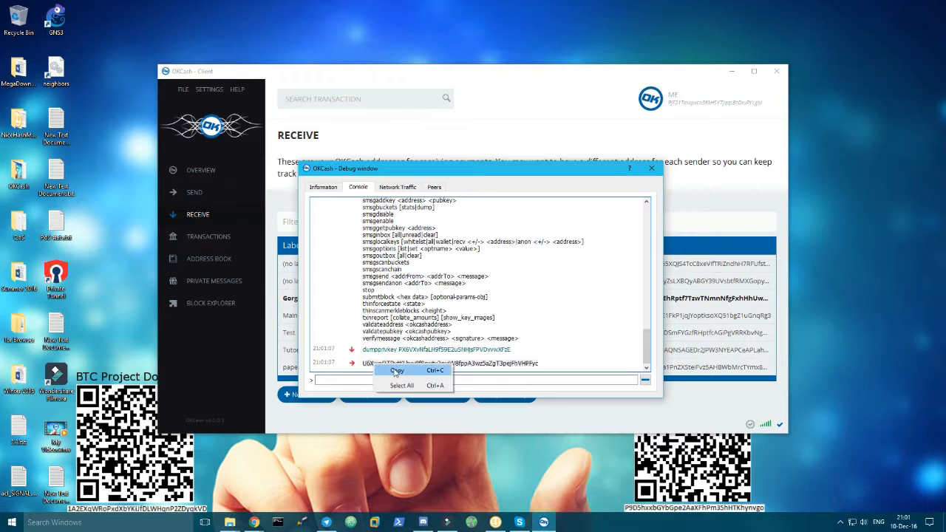
{"action": "left_click", "coordinate": [399, 369]}
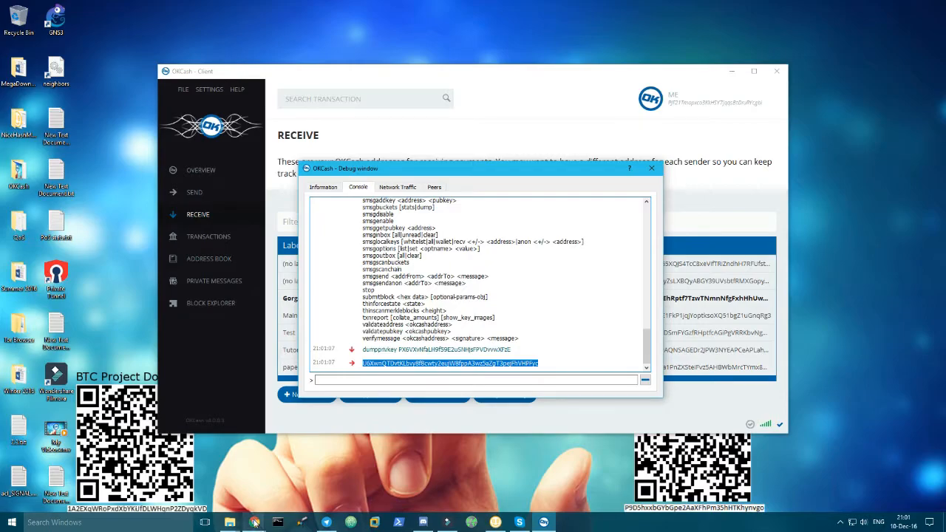
Step: Switch to the paper wallet generator and open its template image in a new tab
{"action": "left_click", "coordinate": [254, 523]}
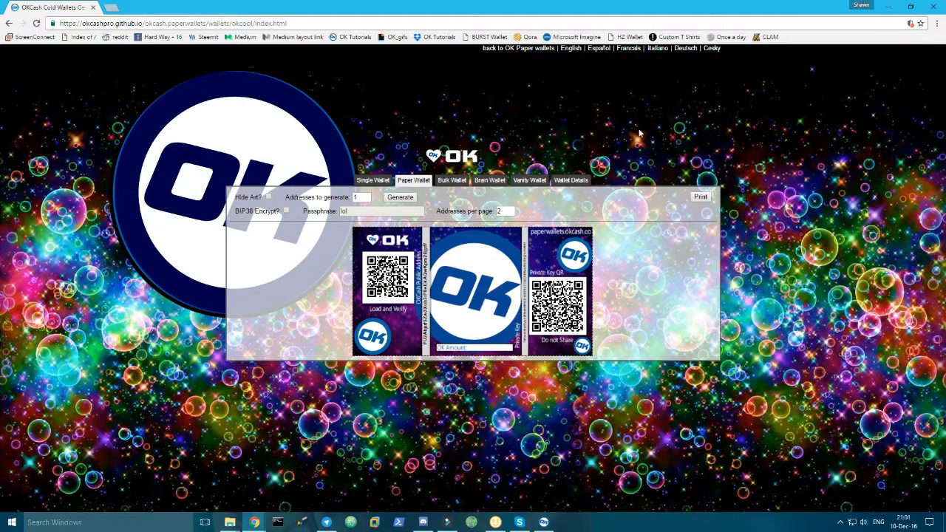
{"action": "mouse_move", "coordinate": [410, 118]}
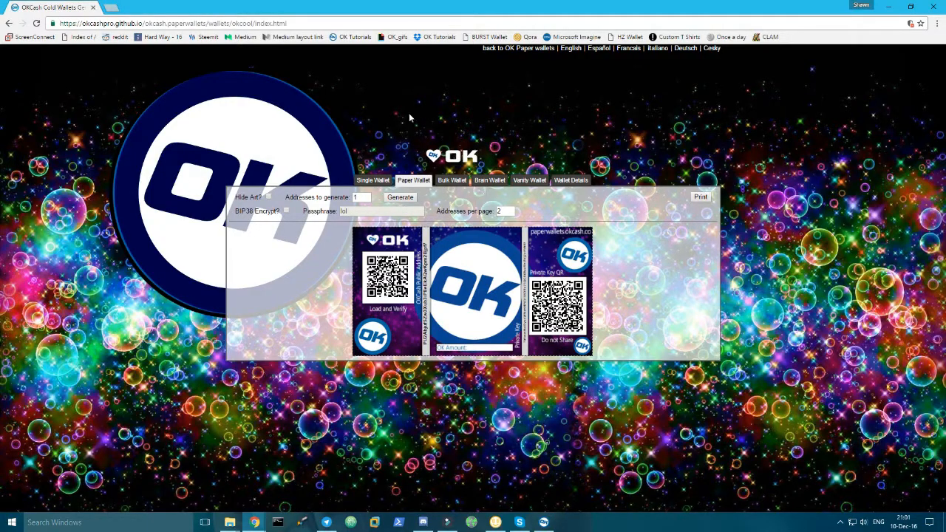
{"action": "mouse_move", "coordinate": [260, 67]}
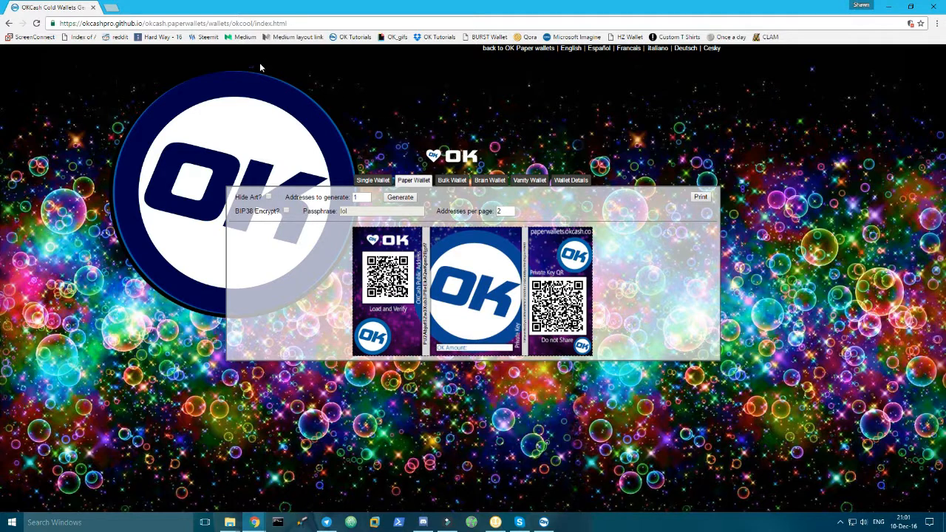
{"action": "mouse_move", "coordinate": [423, 108]}
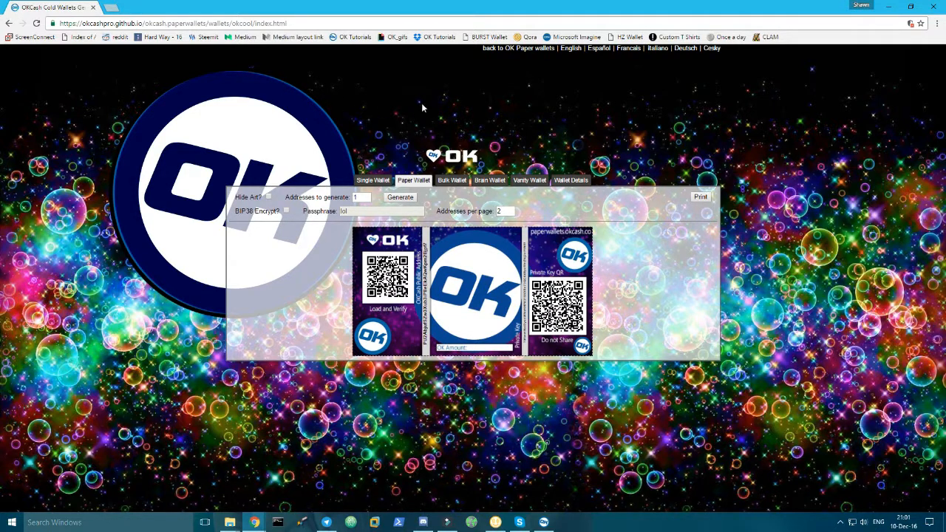
{"action": "mouse_move", "coordinate": [632, 131]}
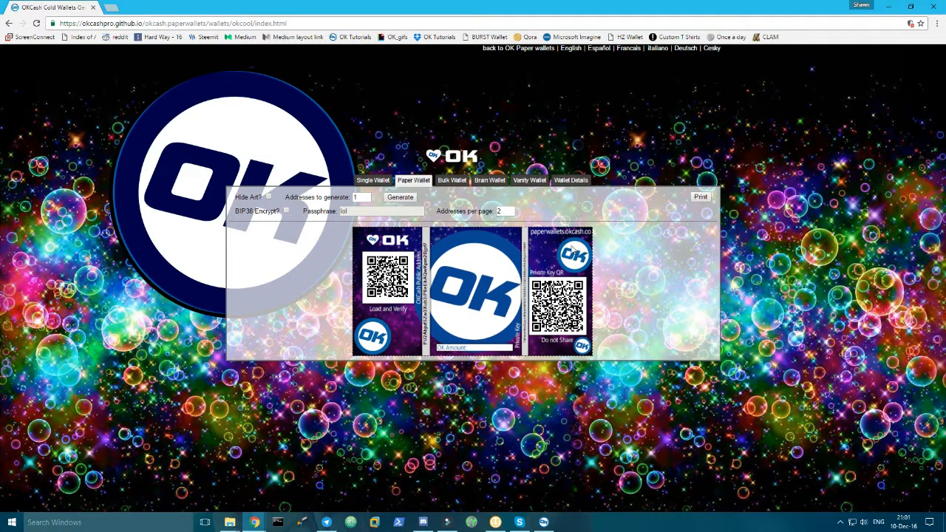
{"action": "mouse_move", "coordinate": [549, 251]}
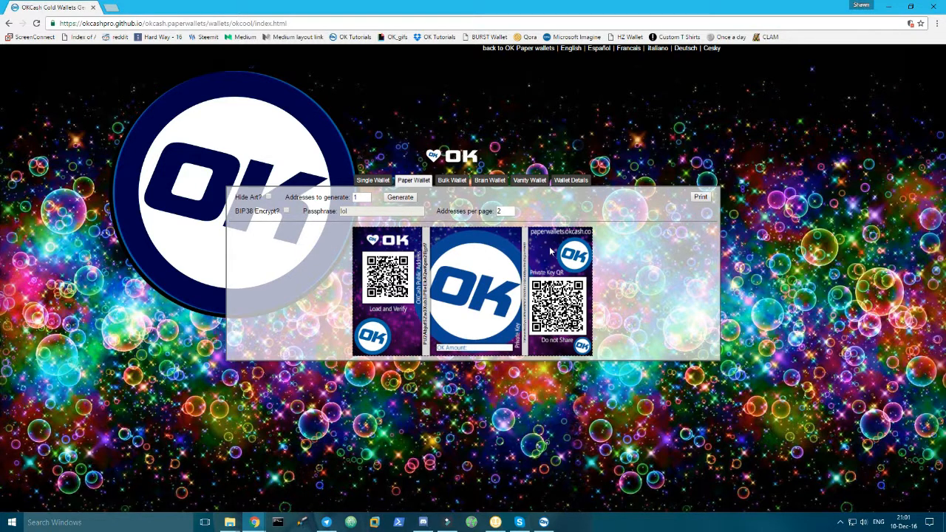
{"action": "right_click", "coordinate": [550, 251]}
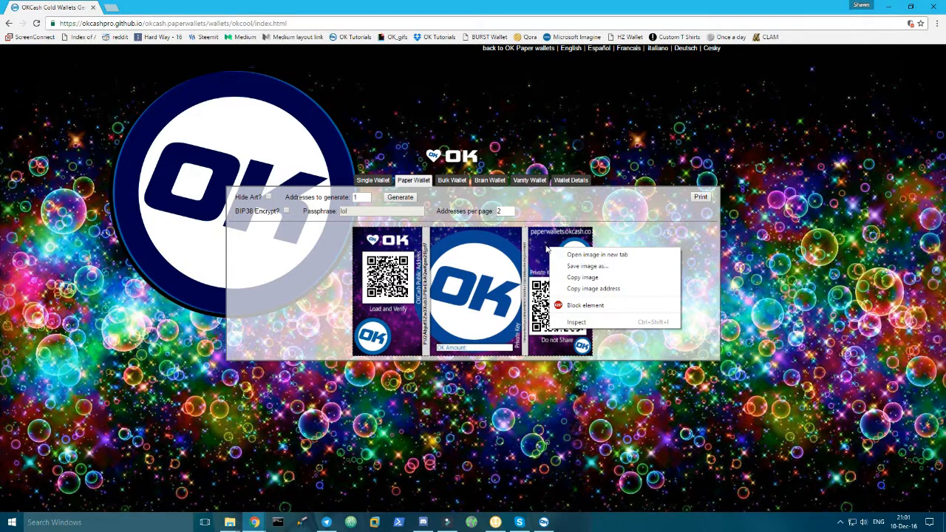
{"action": "mouse_move", "coordinate": [588, 266]}
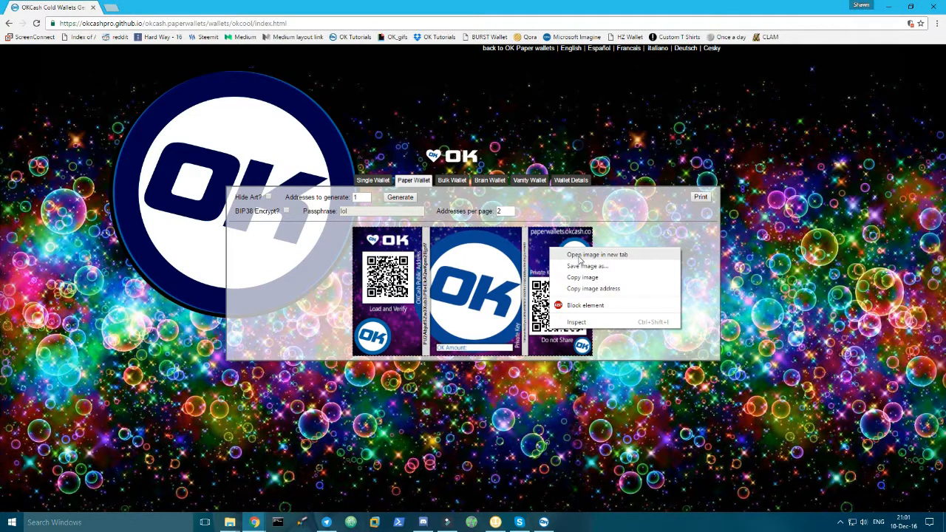
{"action": "left_click", "coordinate": [592, 254]}
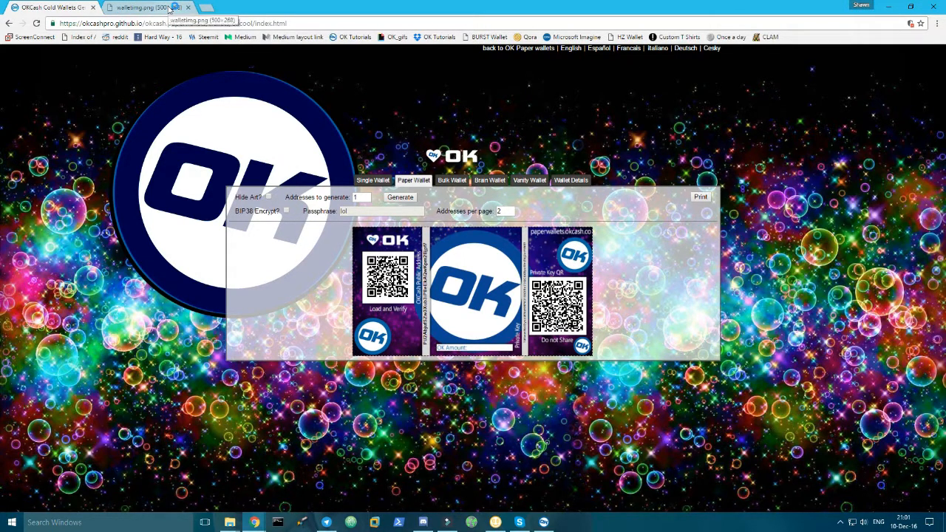
Step: Save the walletimg.png template image as a PNG in the Pictures folder
{"action": "left_click", "coordinate": [148, 11]}
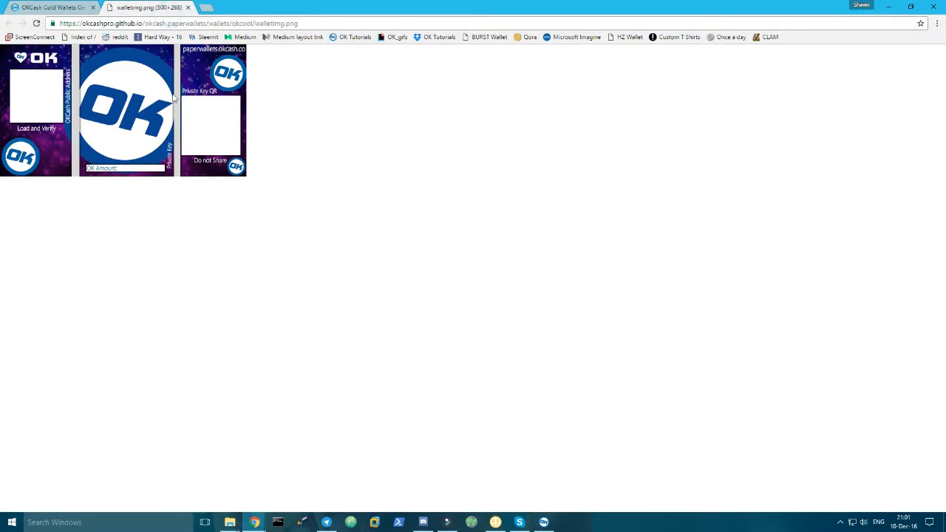
{"action": "mouse_move", "coordinate": [207, 119]}
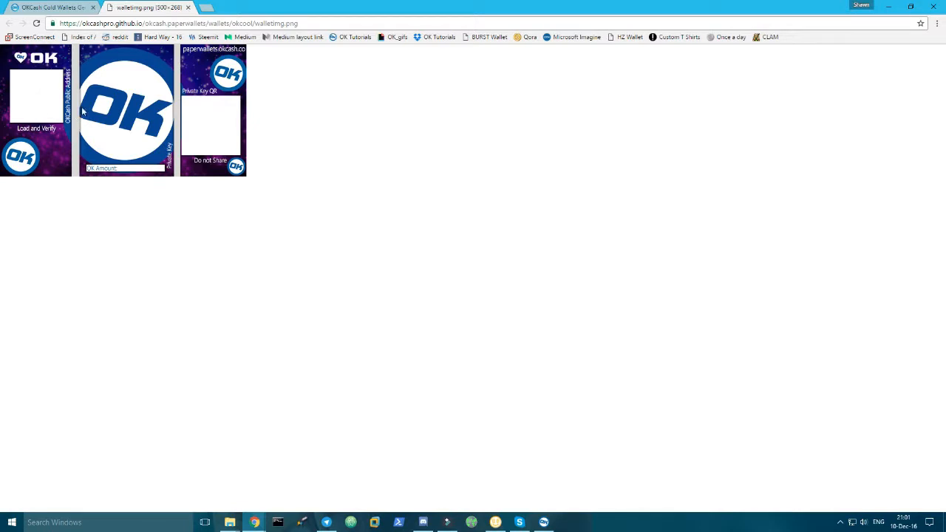
{"action": "mouse_move", "coordinate": [77, 152]}
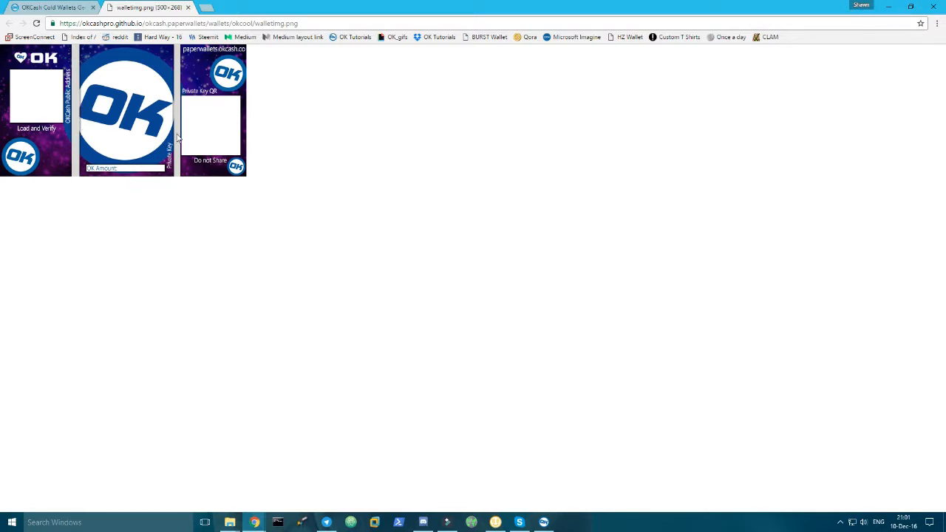
{"action": "mouse_move", "coordinate": [147, 120]}
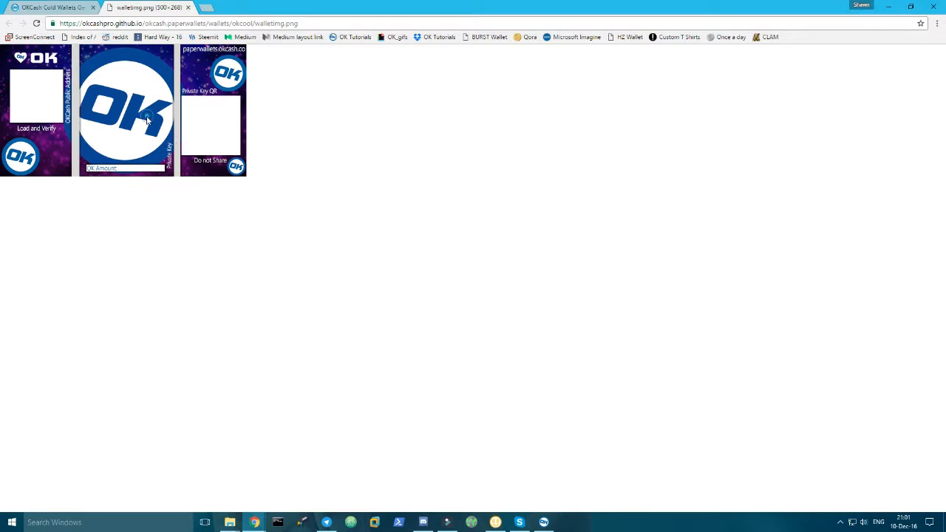
{"action": "right_click", "coordinate": [148, 118]}
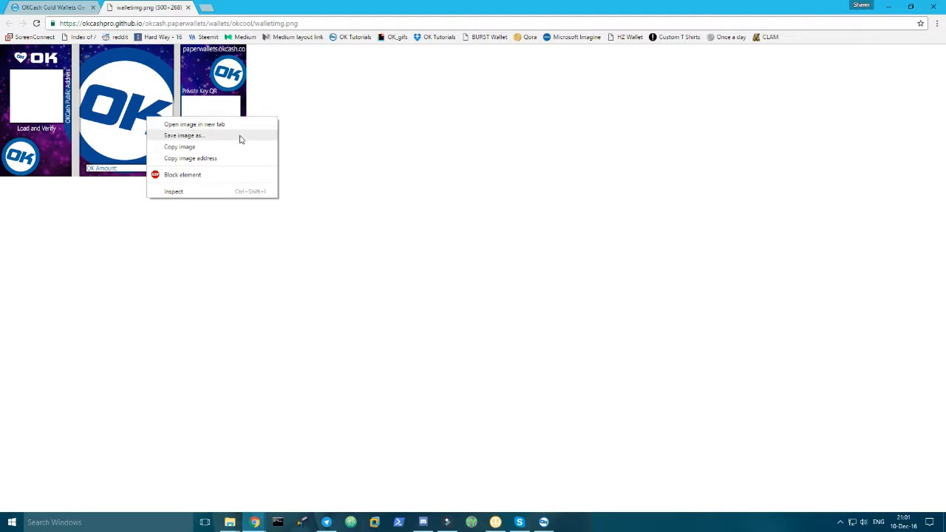
{"action": "left_click", "coordinate": [183, 136]}
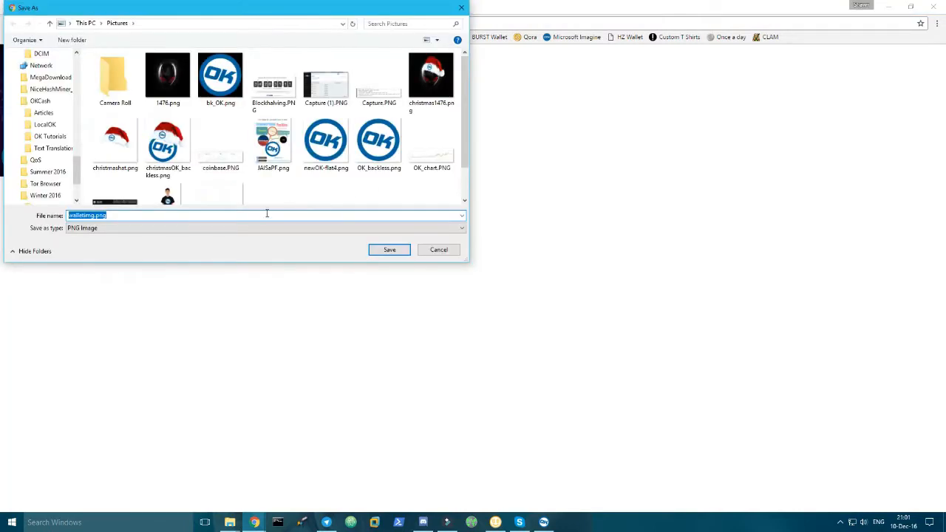
{"action": "left_click", "coordinate": [389, 248]}
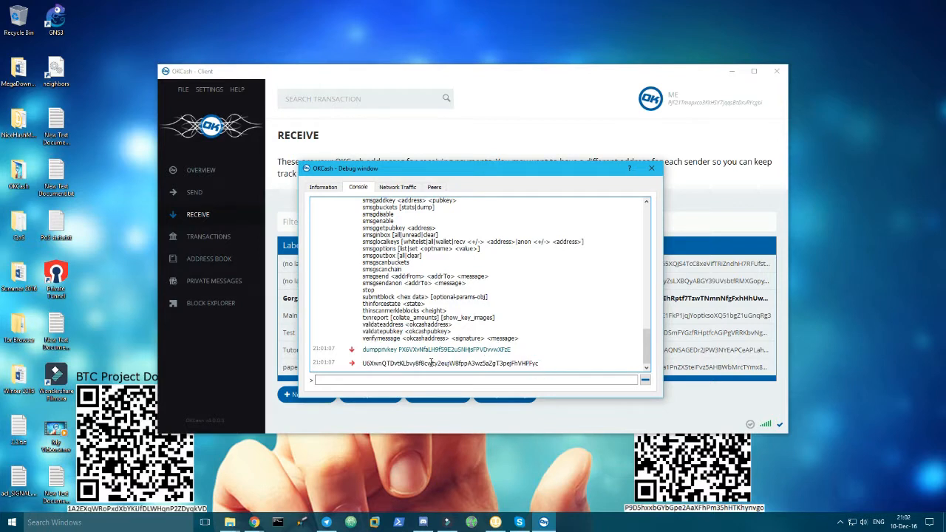
{"action": "double_click", "coordinate": [510, 364]}
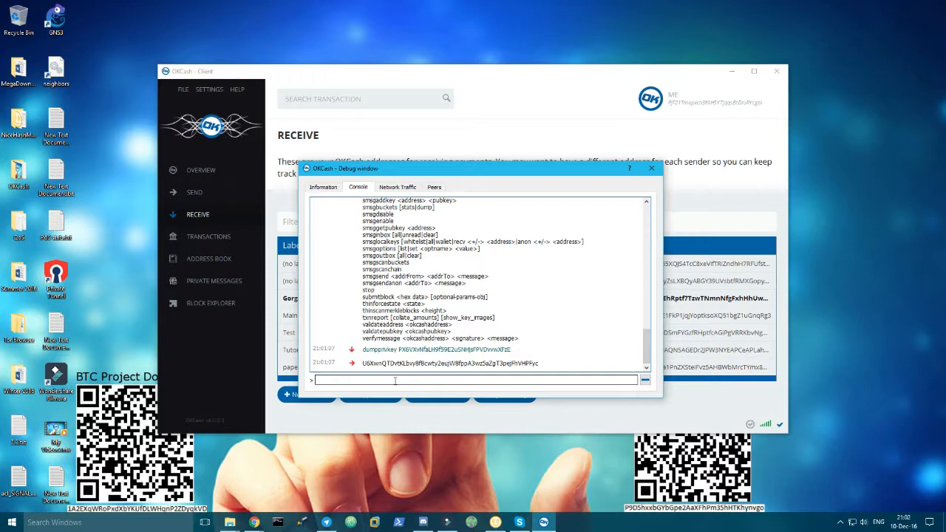
{"action": "mouse_move", "coordinate": [512, 369]}
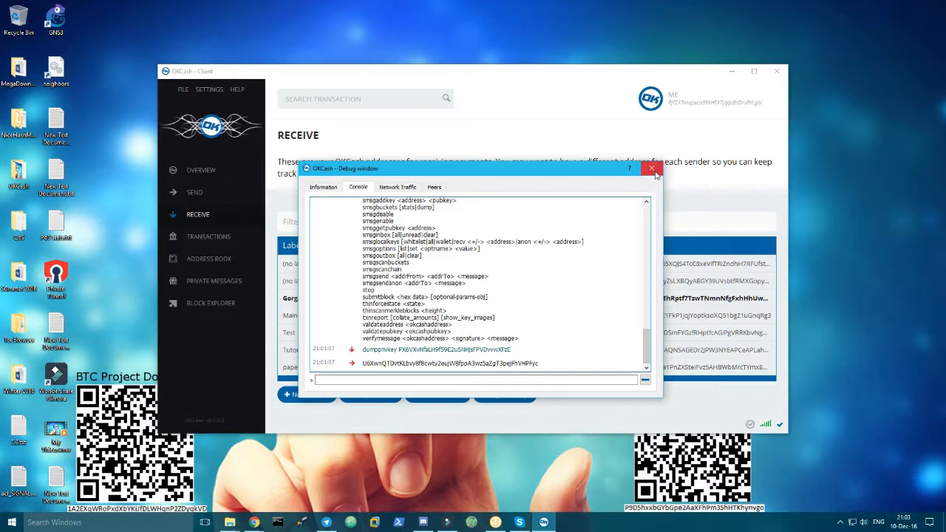
{"action": "mouse_move", "coordinate": [652, 169]}
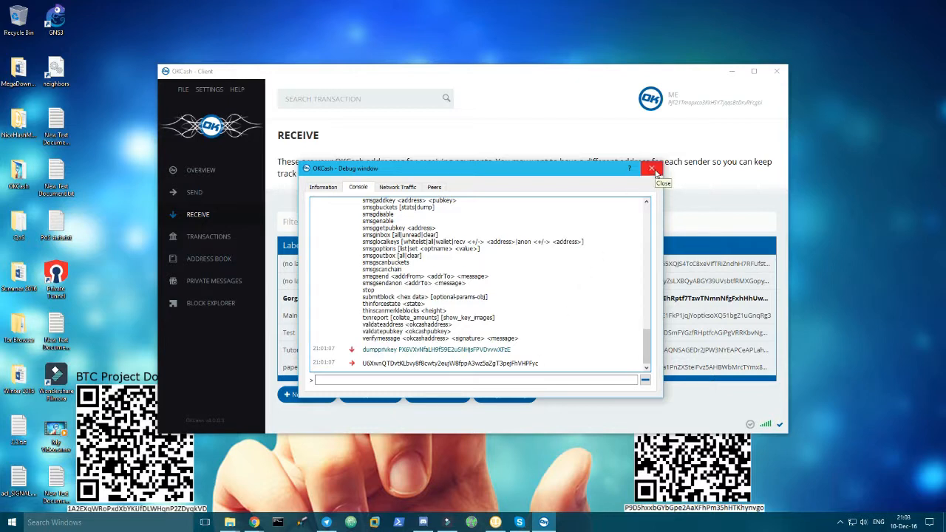